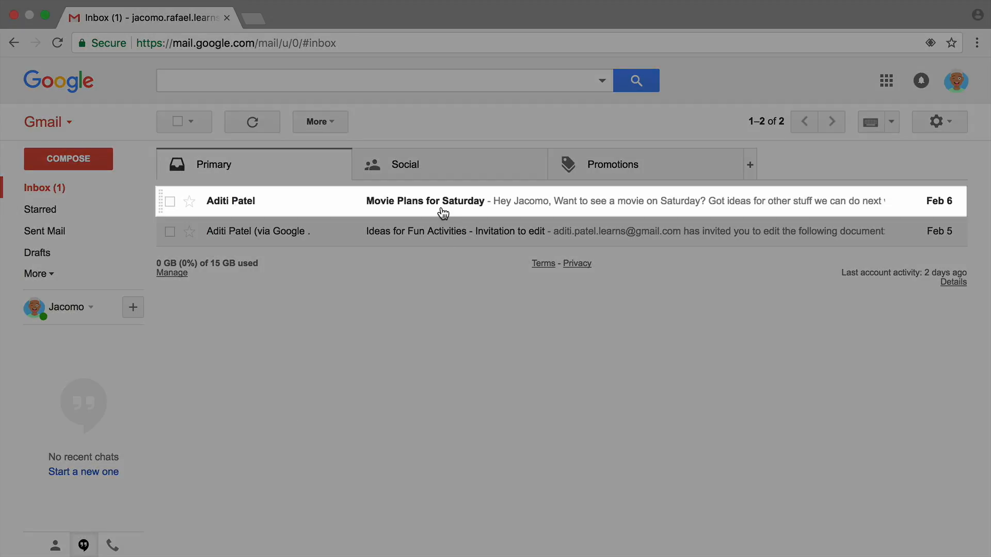
Step: Reply to Jacomo's Movie Plans for Saturday email accepting the movie invitation and send it
left_click(425, 201)
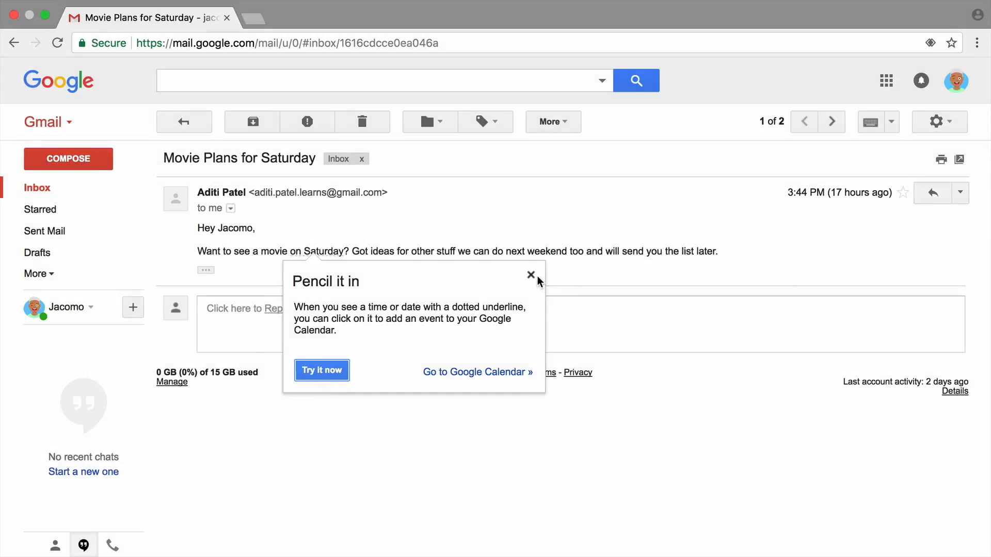
left_click(531, 276)
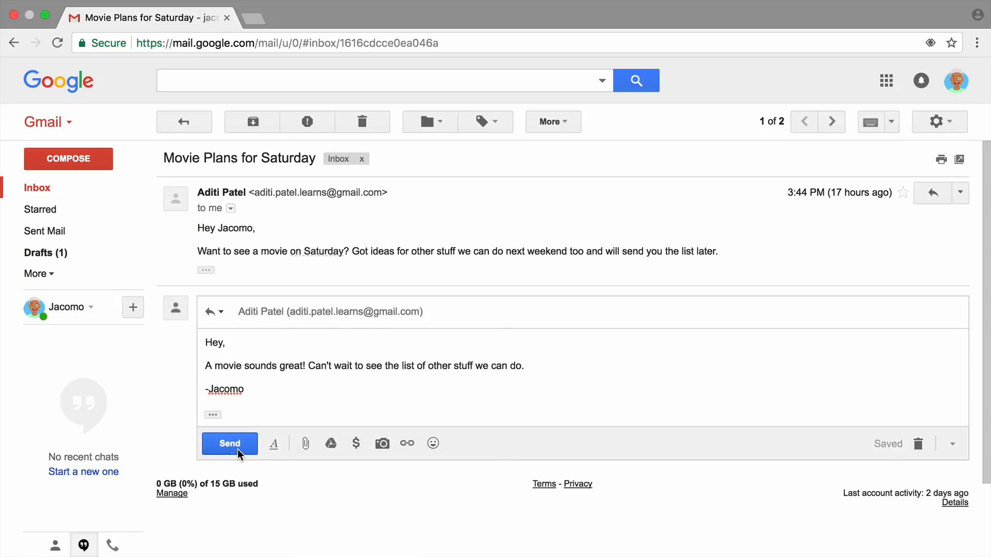
mouse_move(229, 443)
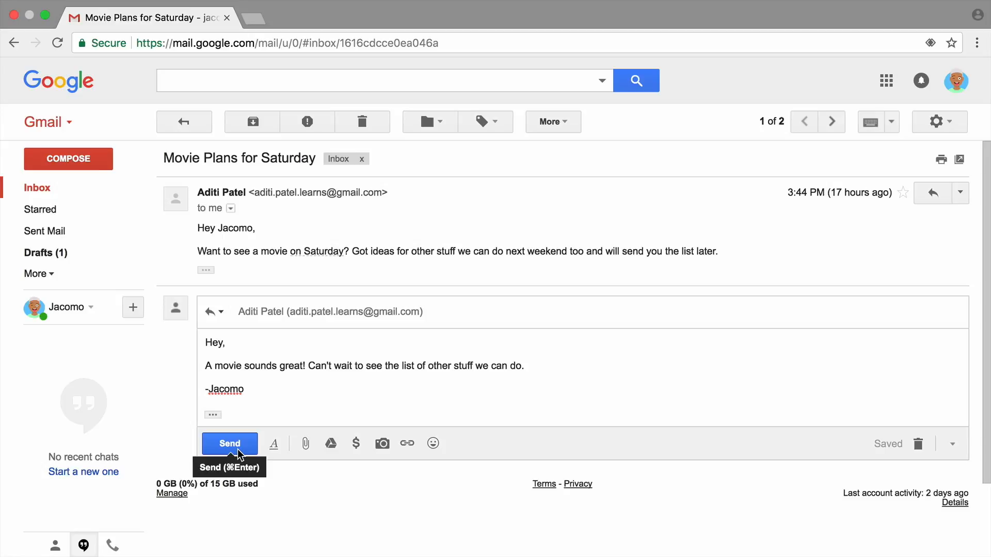
left_click(230, 443)
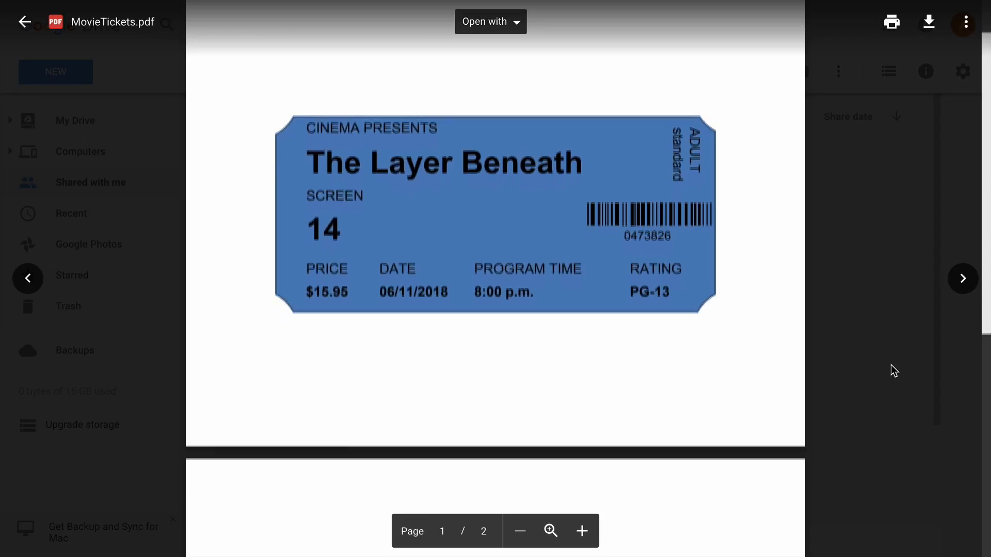
scroll("down", 3)
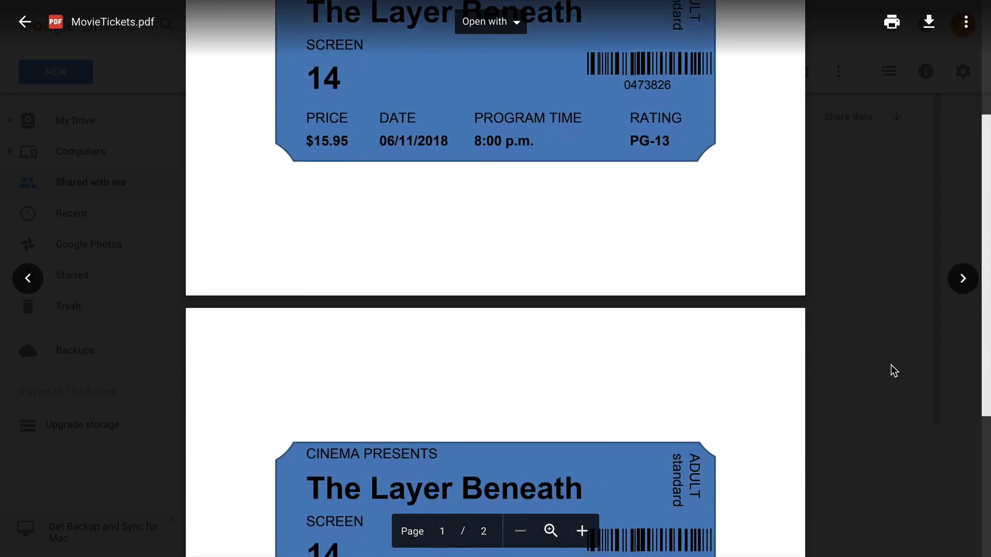
scroll("down", 3)
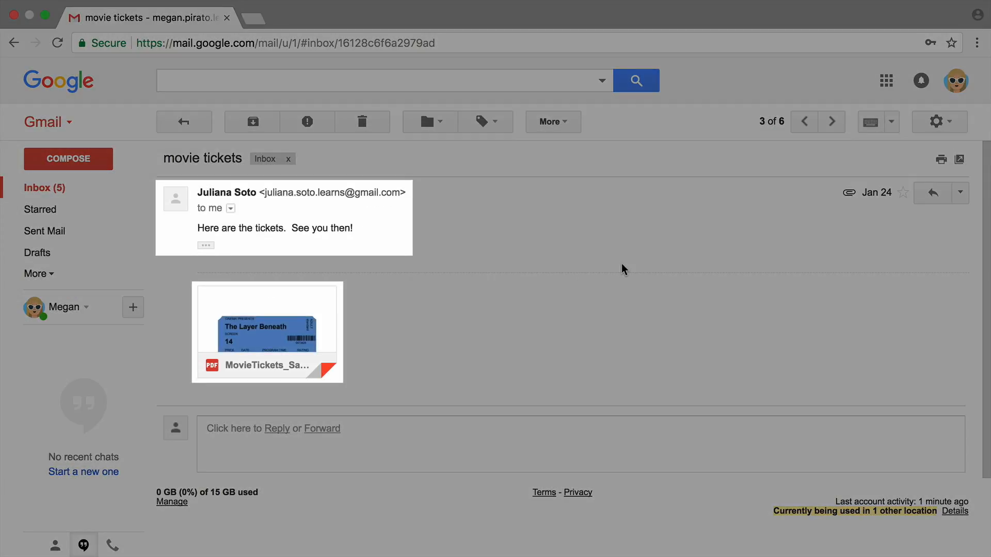
left_click(266, 331)
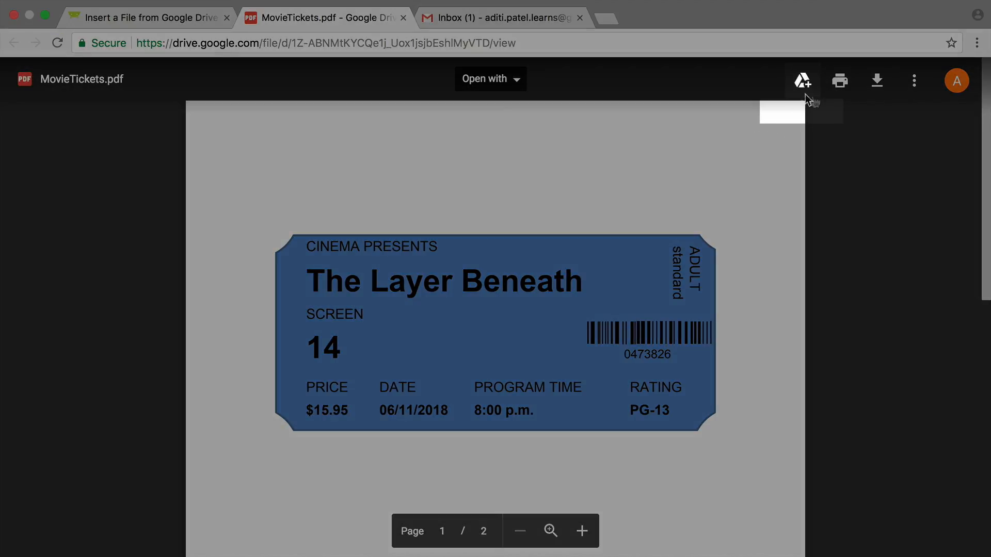
mouse_move(803, 80)
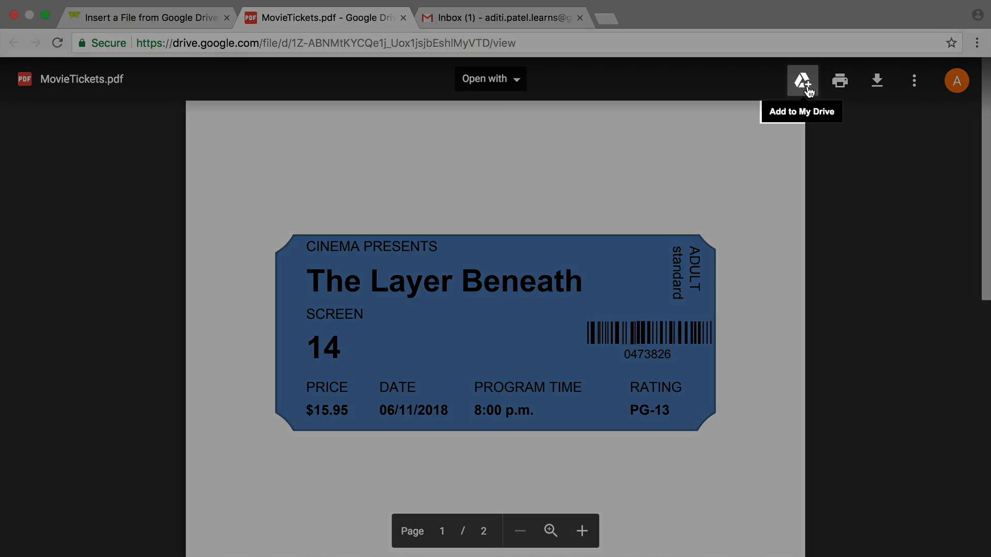
Step: Add MovieTickets.pdf to My Drive from the PDF viewer toolbar
left_click(802, 80)
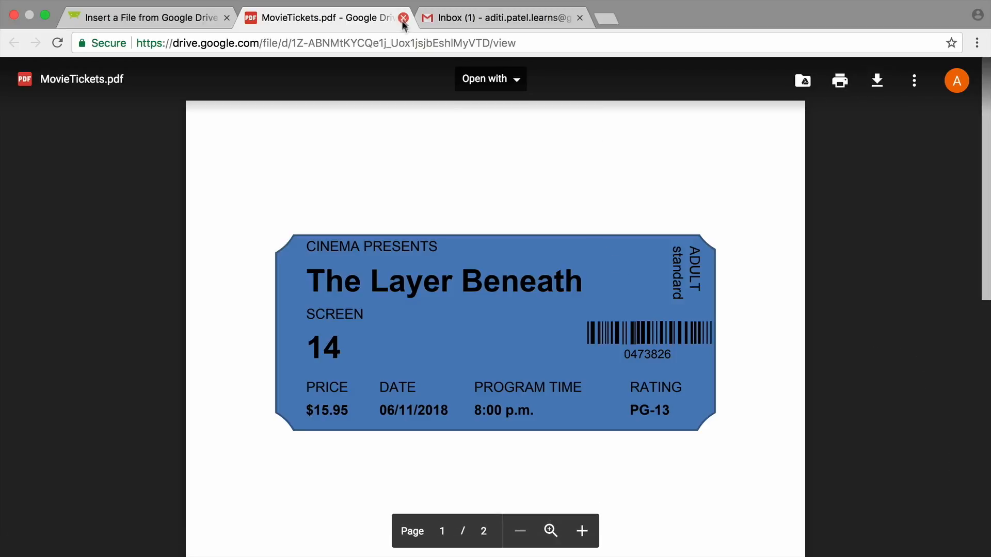
Step: Close the ticket preview and start an empty reply to Jacomo's latest Movie Plans message
left_click(404, 18)
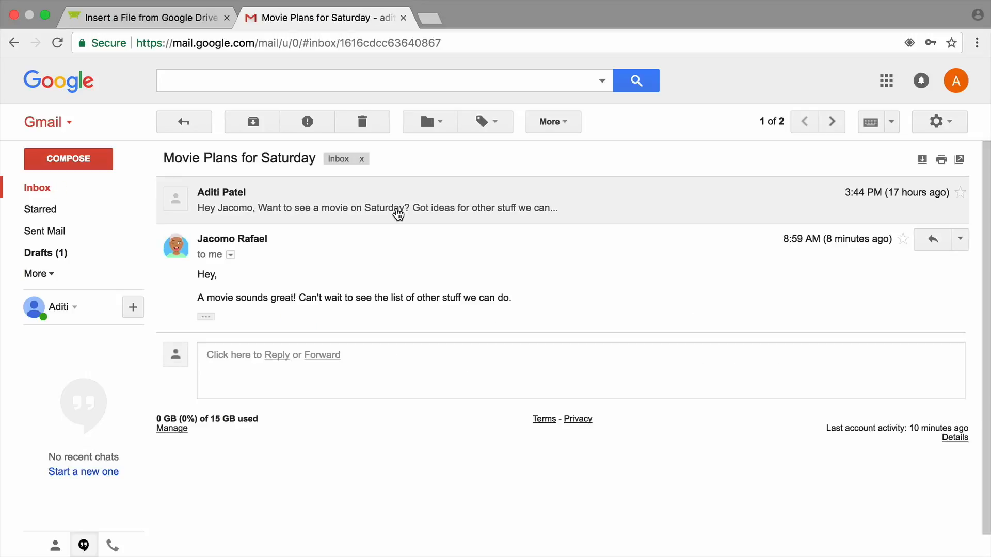
mouse_move(276, 355)
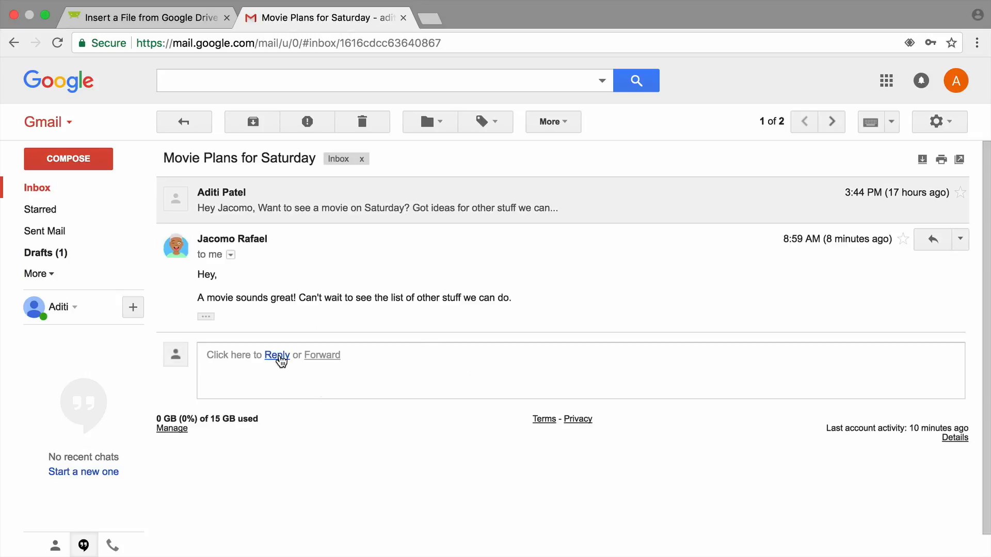
left_click(277, 354)
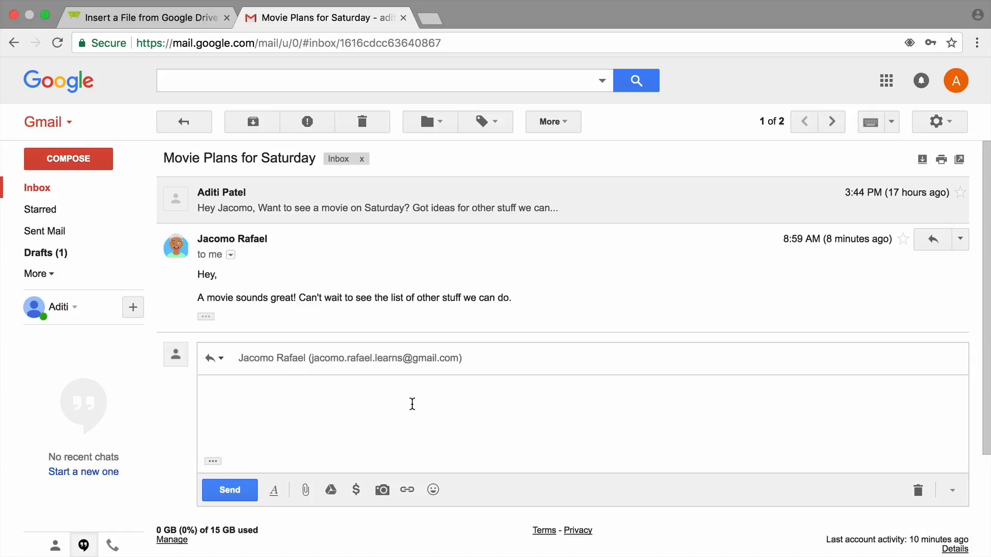
left_click(330, 490)
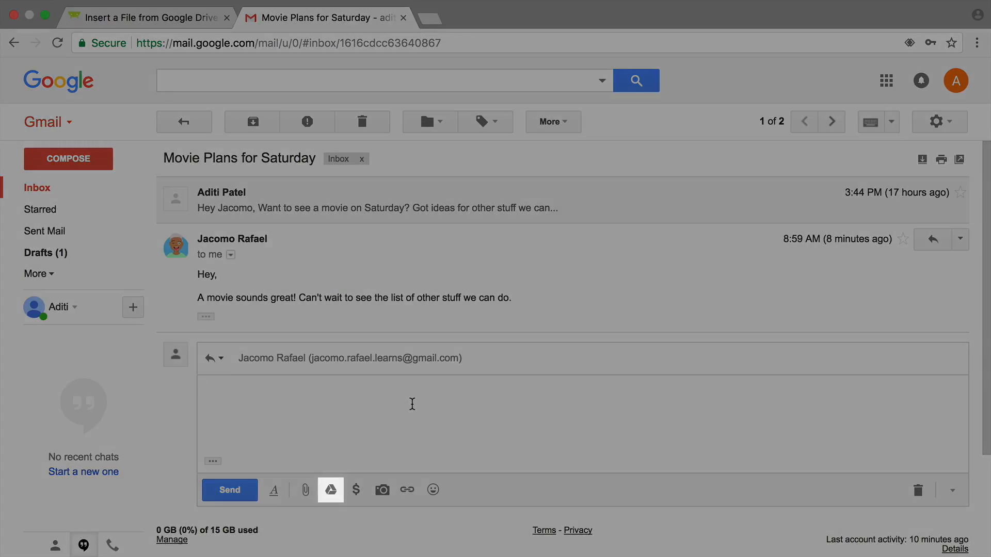
mouse_move(330, 489)
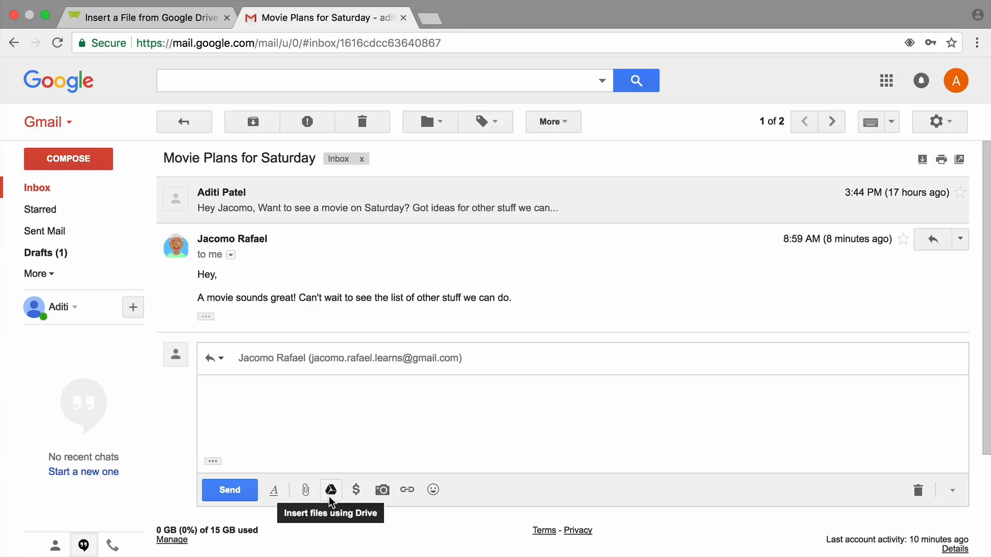
Step: Insert MovieTickets.pdf and the Ideas for Fun Activities doc from Recent as Drive links
left_click(330, 490)
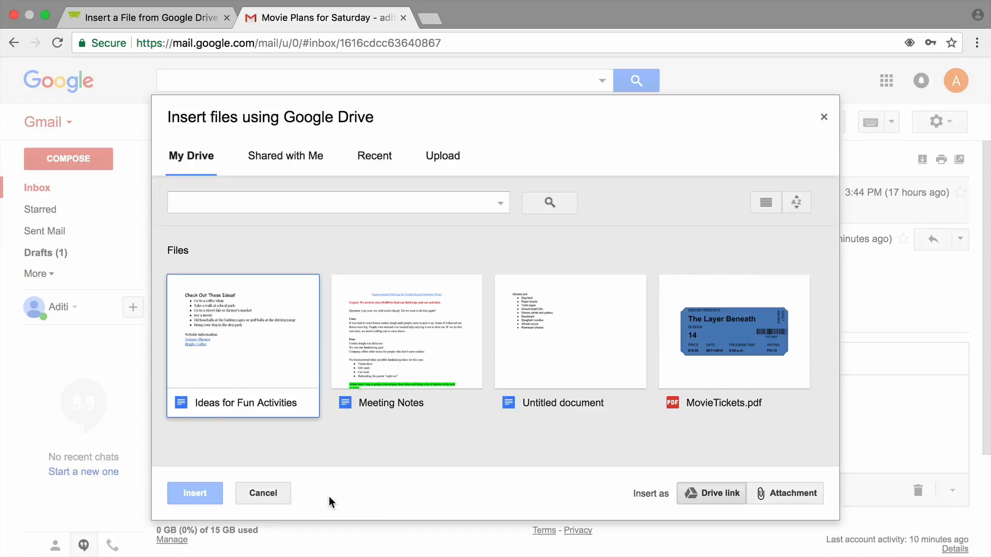
left_click(338, 203)
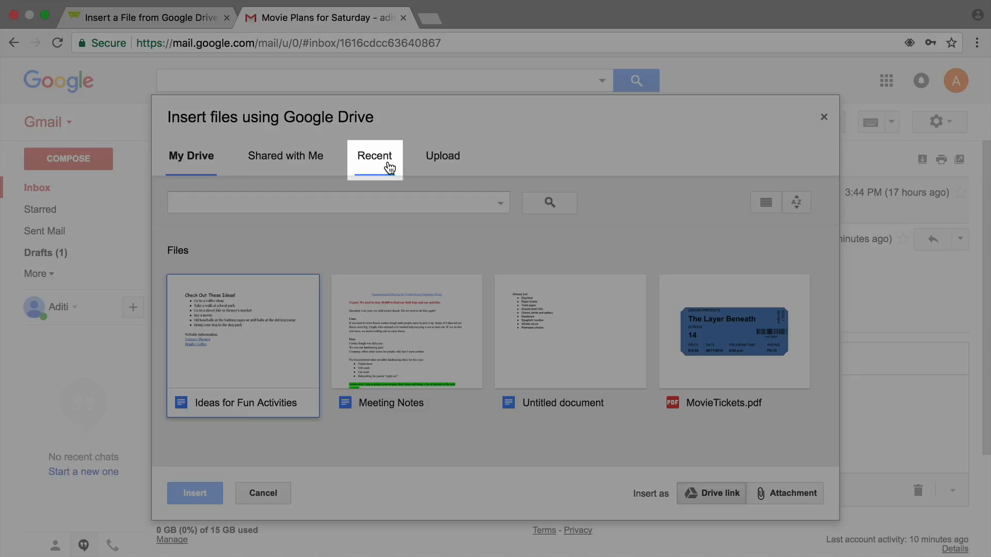
left_click(373, 156)
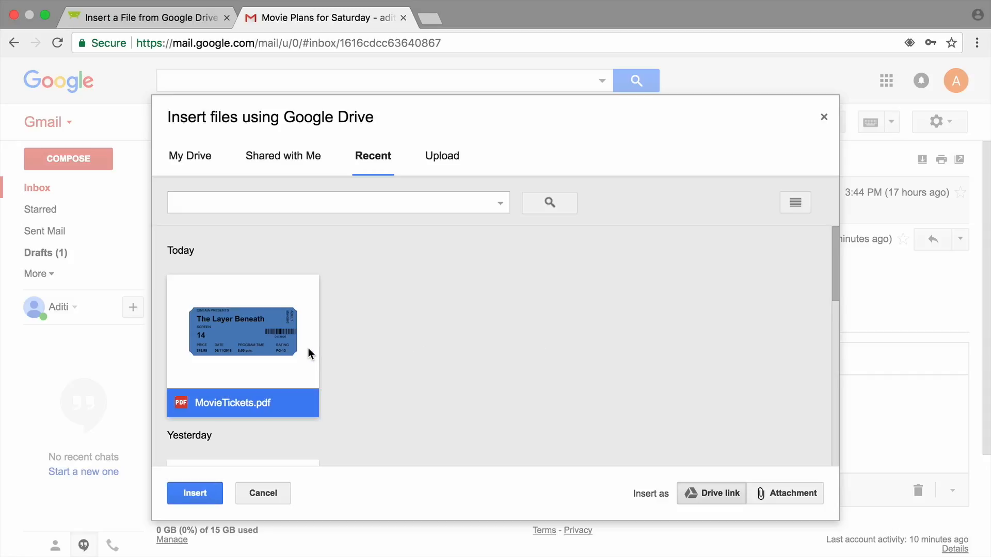
mouse_move(373, 352)
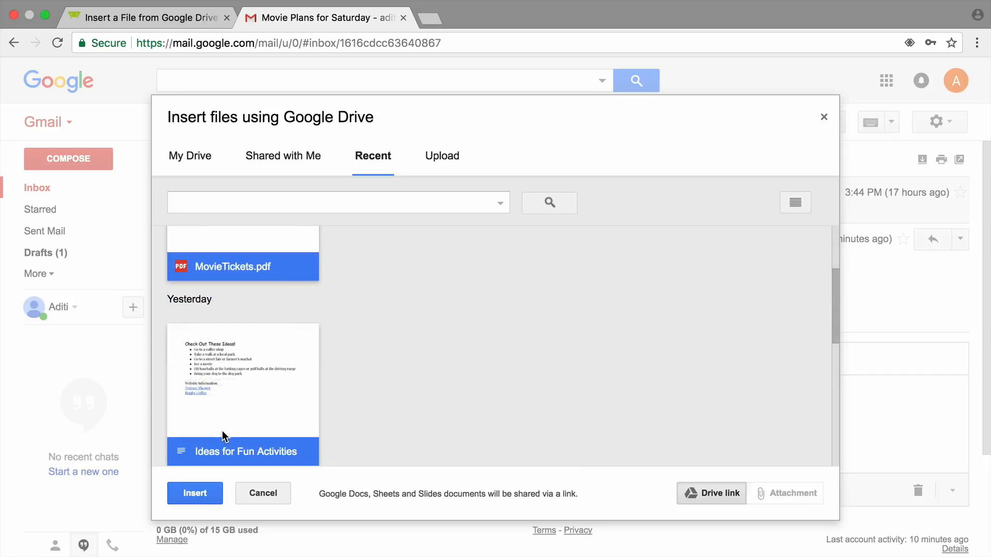
left_click(195, 493)
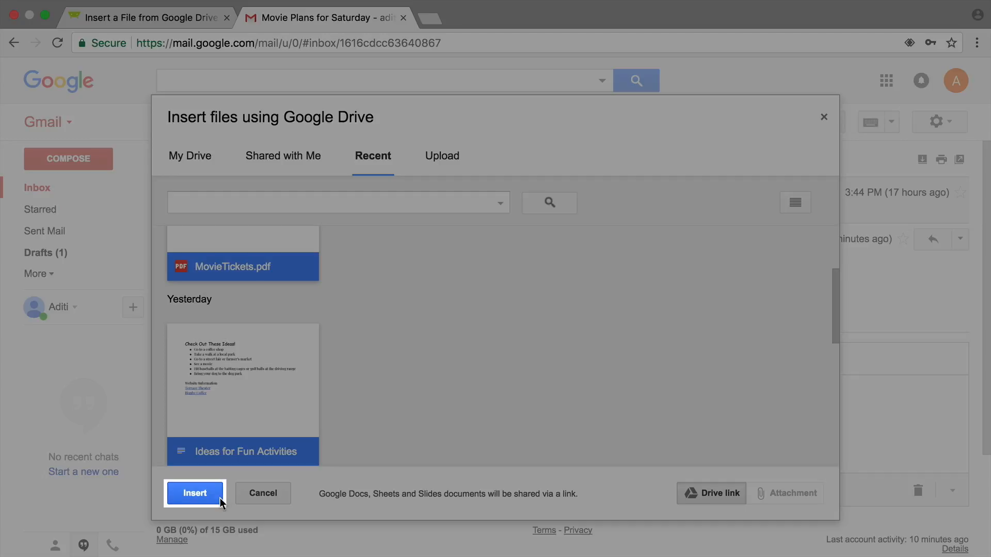
left_click(194, 493)
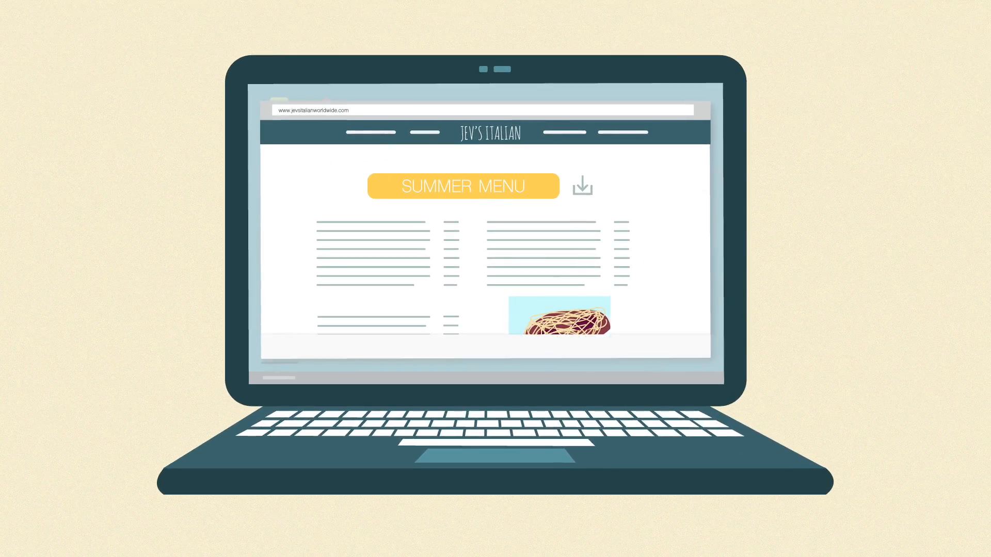
left_click(582, 186)
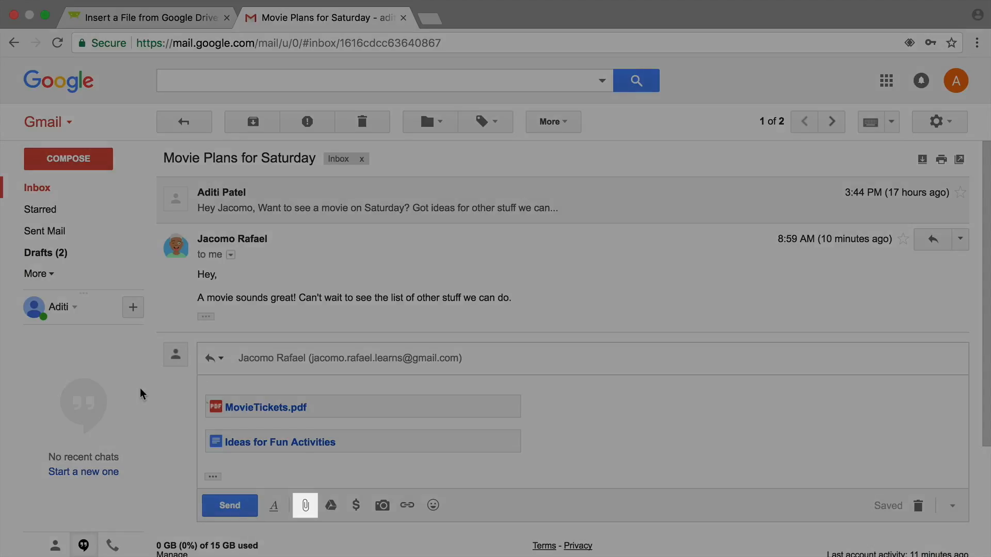
mouse_move(305, 505)
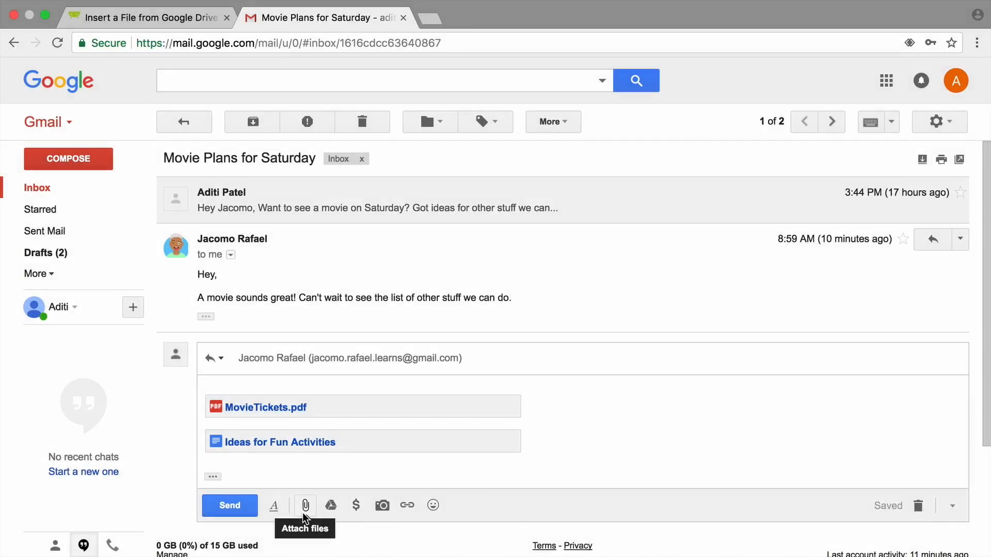
Step: Attach MovieTickets.pdf and popcorn-1085072.jpg from Downloads as regular file attachments
left_click(305, 506)
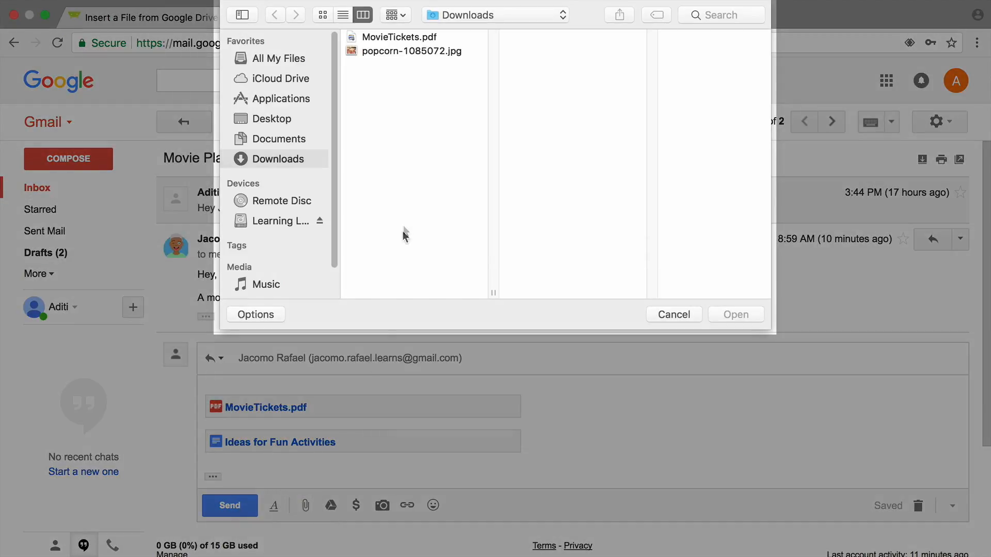
left_click(399, 37)
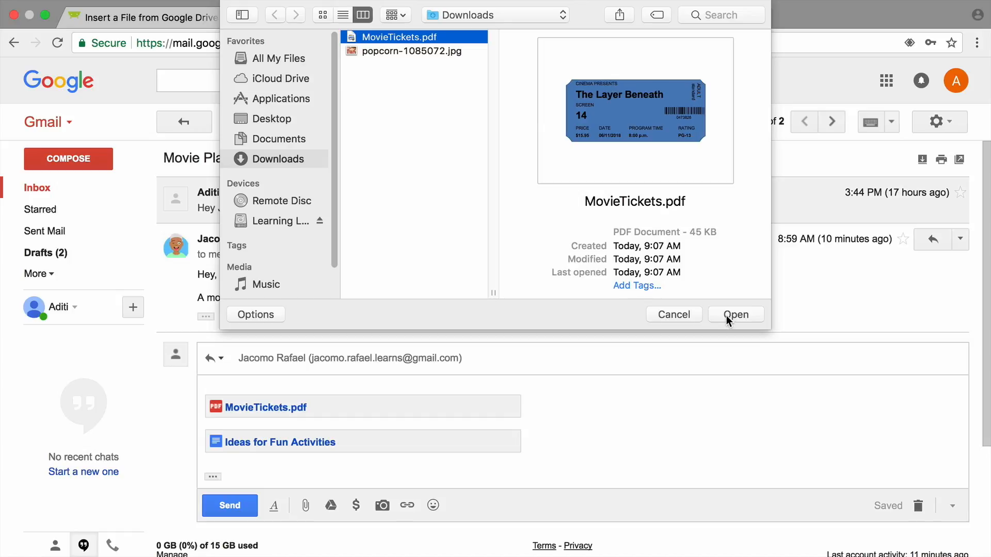
left_click(734, 314)
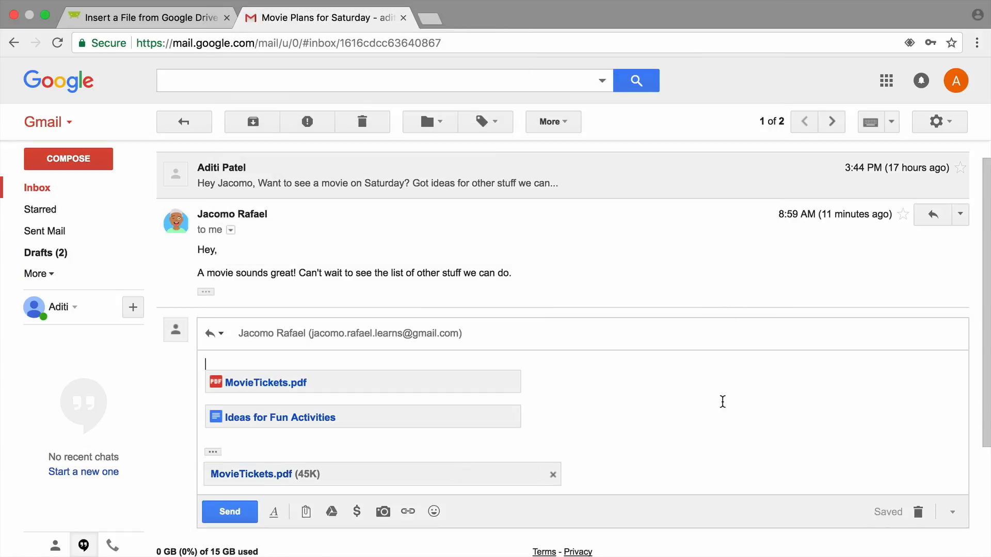
mouse_move(305, 511)
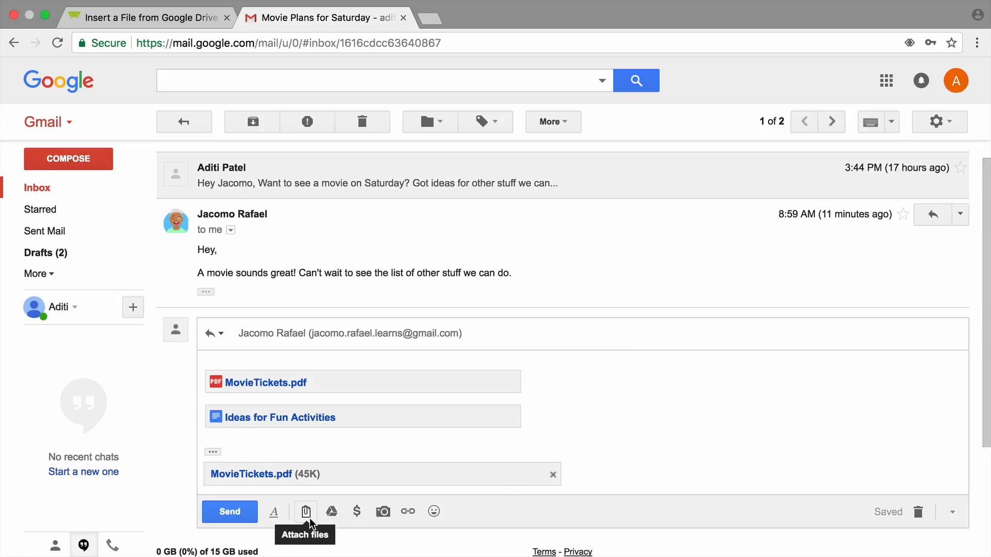
left_click(306, 511)
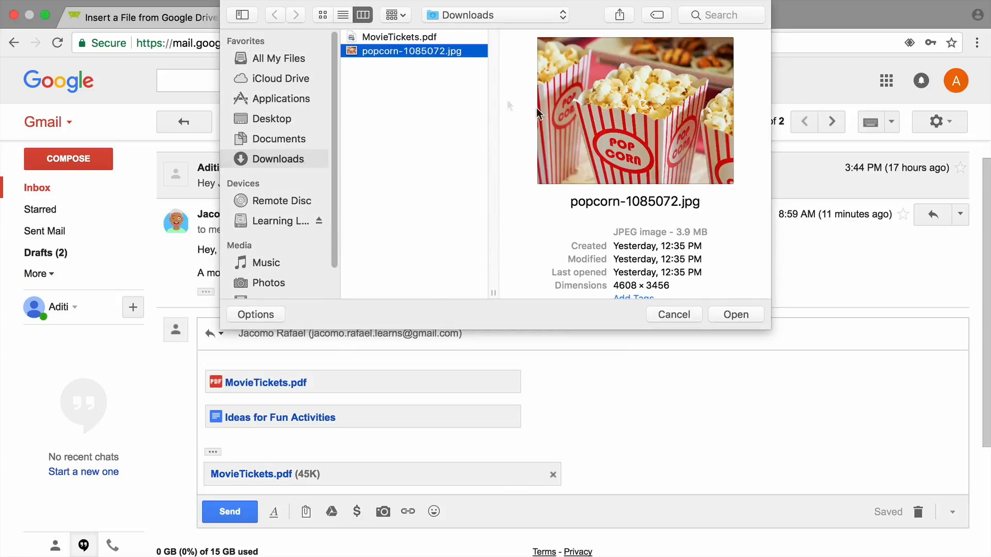
left_click(735, 313)
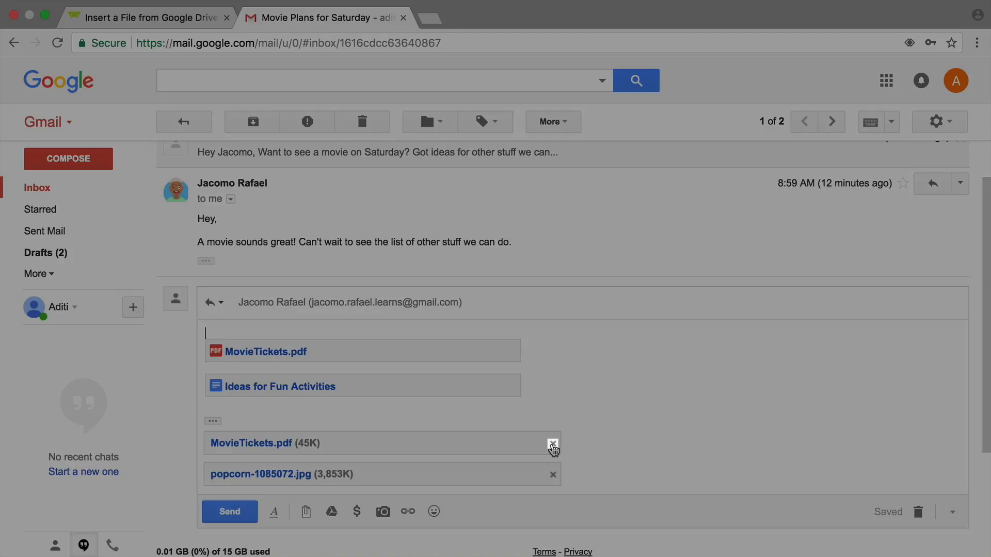
Step: Remove the attached ticket PDF, write 'I got the tickets for Saturday! Print these out' and 'Let me know what you think!', and send
left_click(552, 442)
type("Hey Jacomo,")
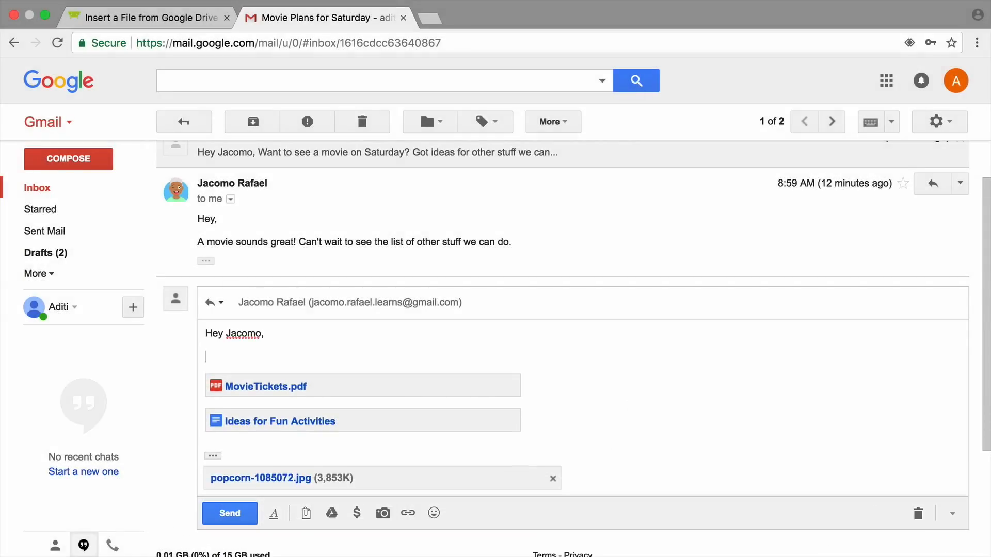
type("I got the tickets for Saturday! Print these out and bring them to the movies.")
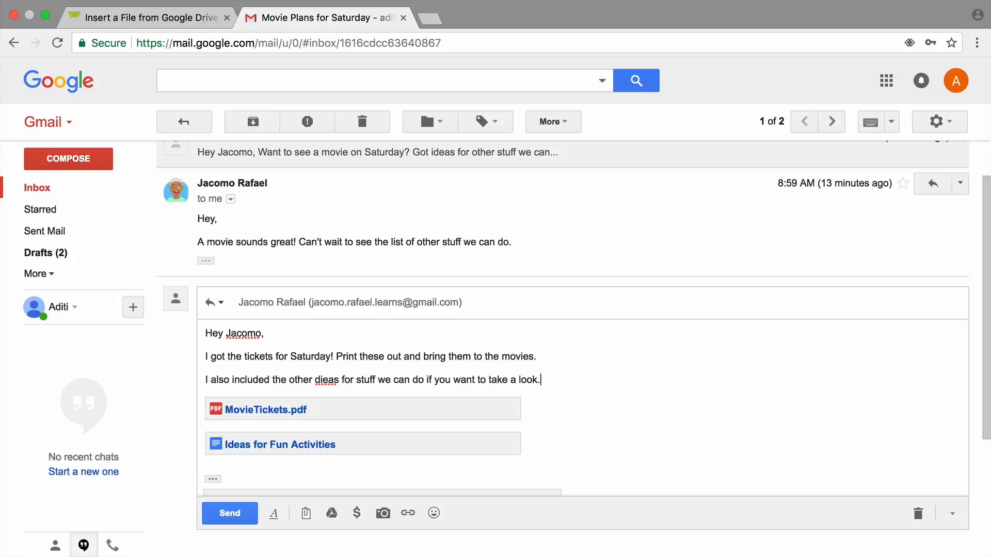
key("Return")
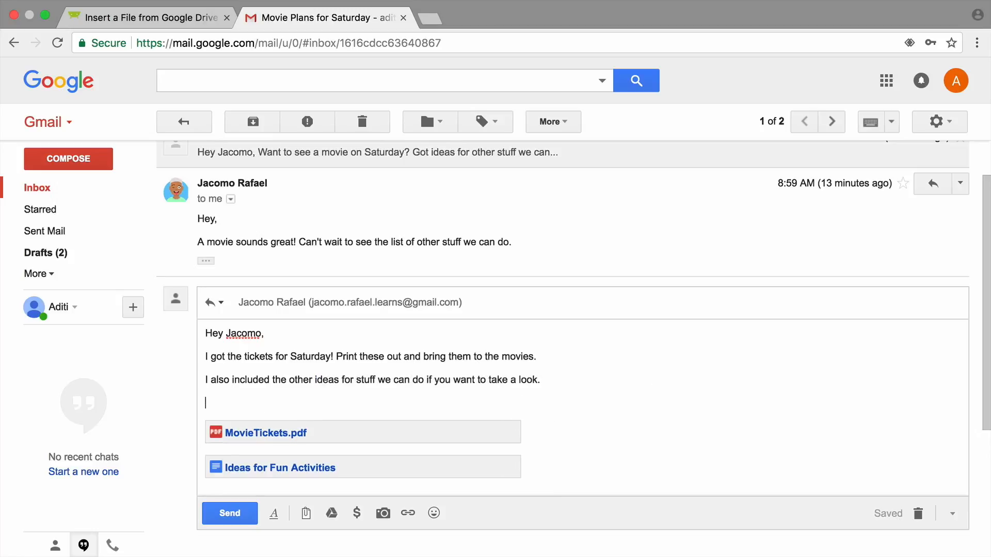
type("Let me know what you think!")
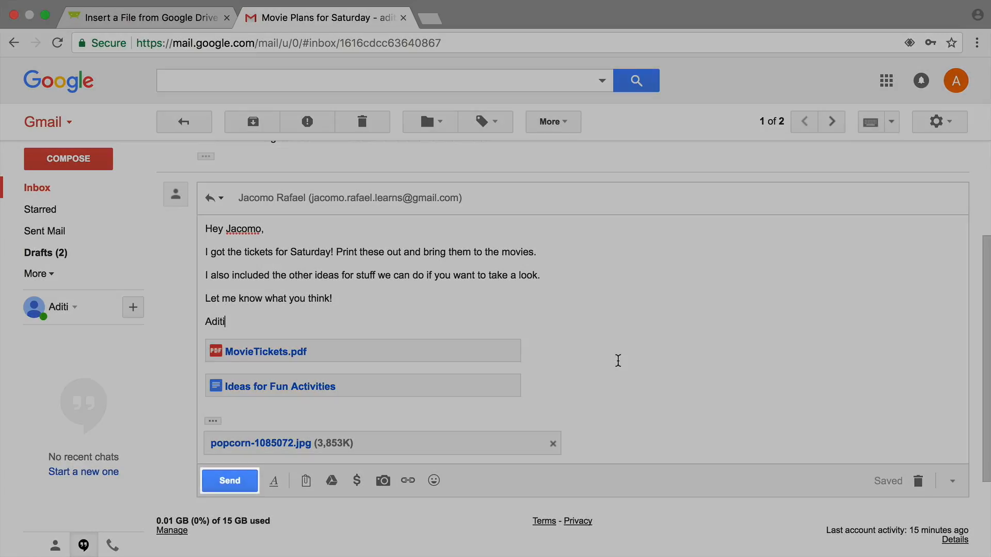
mouse_move(229, 481)
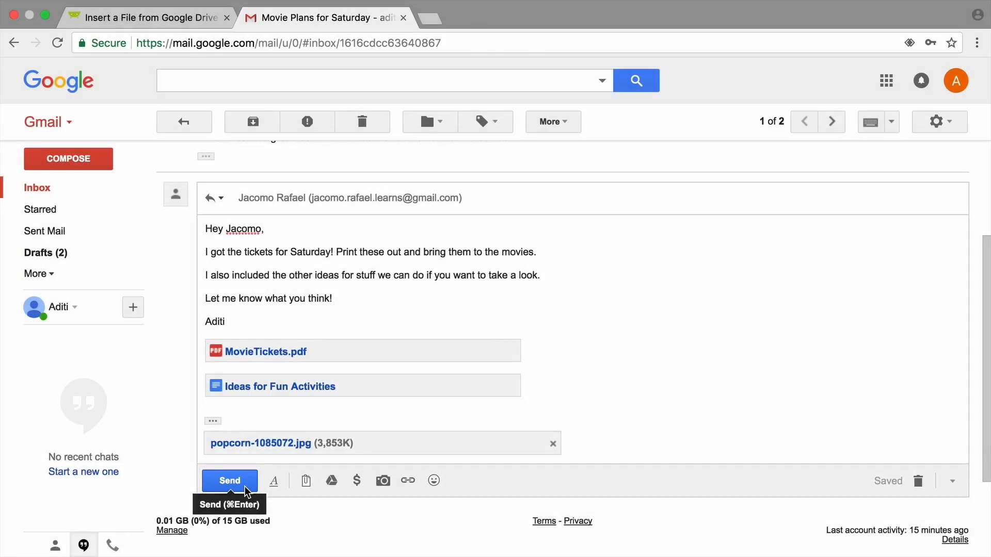
left_click(229, 480)
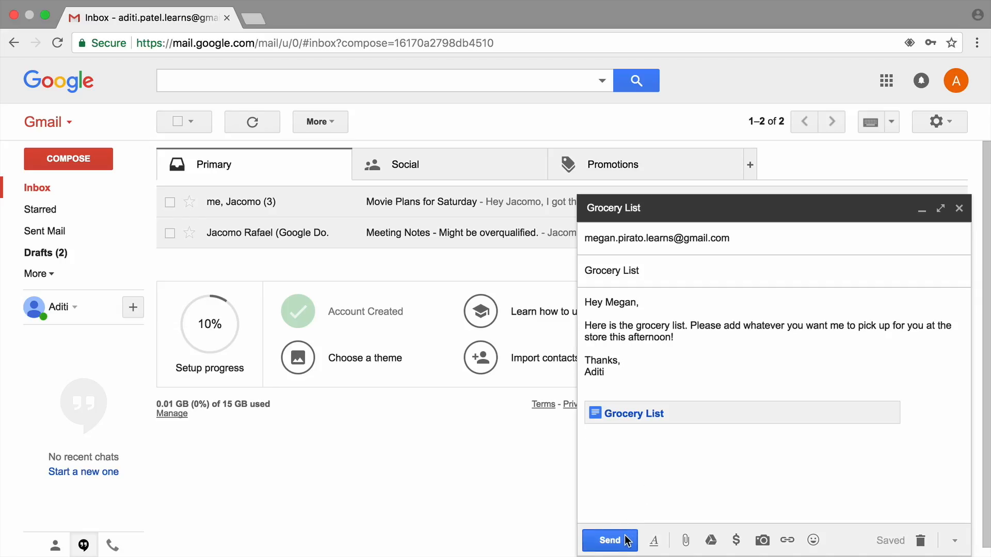
Step: Send the Grocery List email with its Drive file shared so anyone with the link can edit
left_click(610, 540)
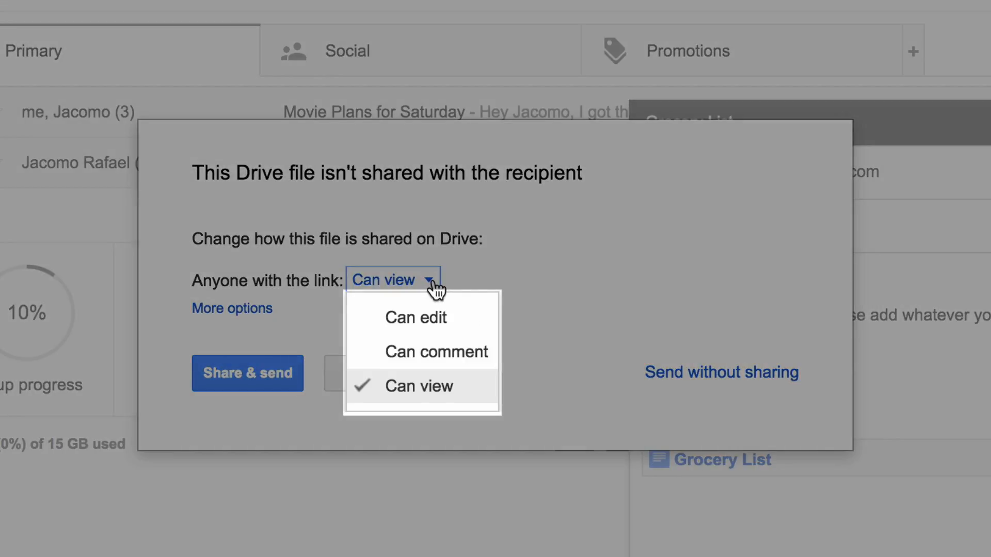
mouse_move(483, 360)
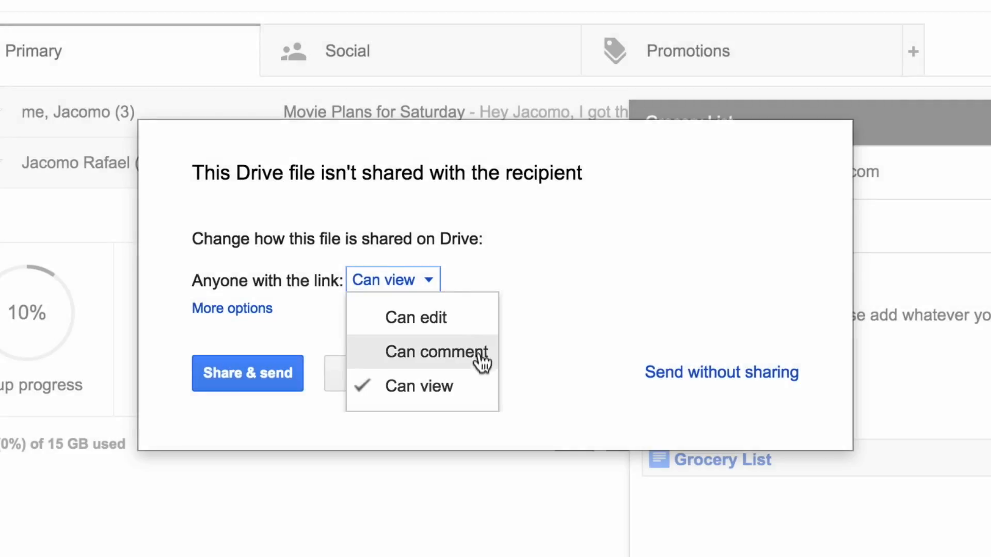
mouse_move(483, 373)
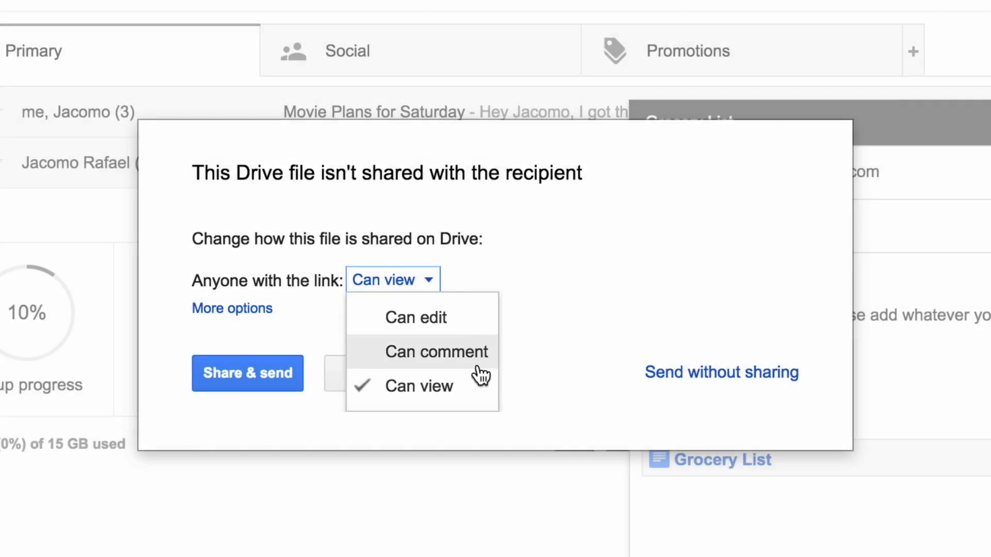
mouse_move(482, 331)
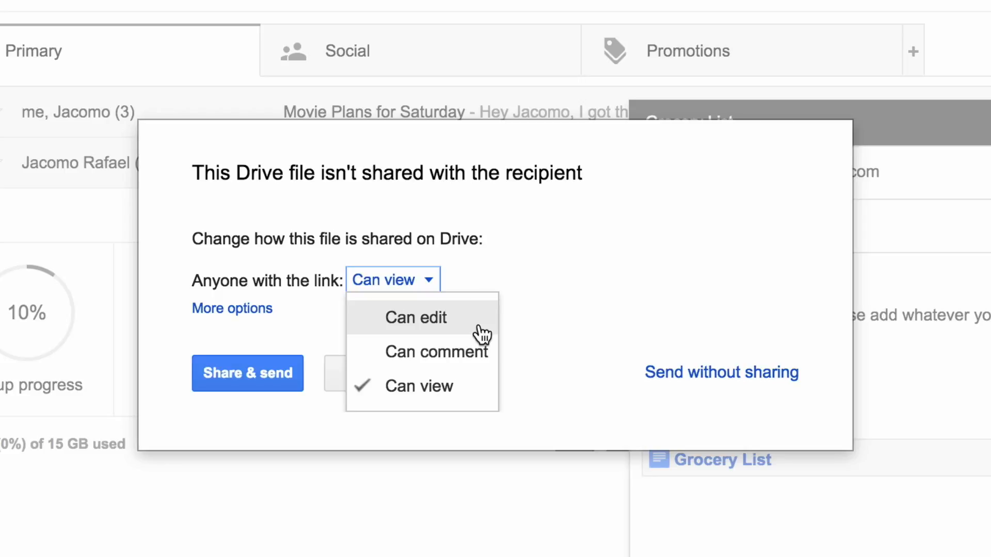
left_click(416, 316)
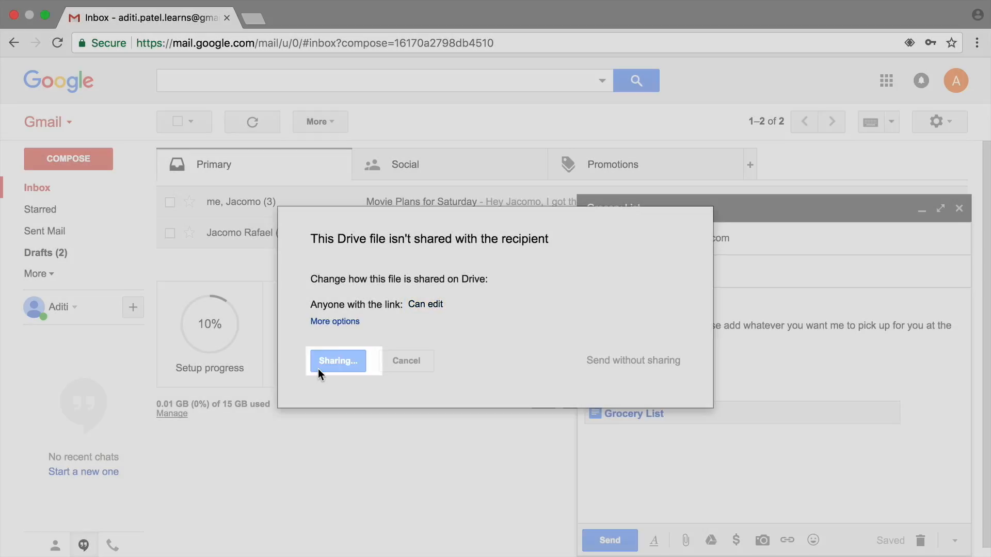
left_click(337, 362)
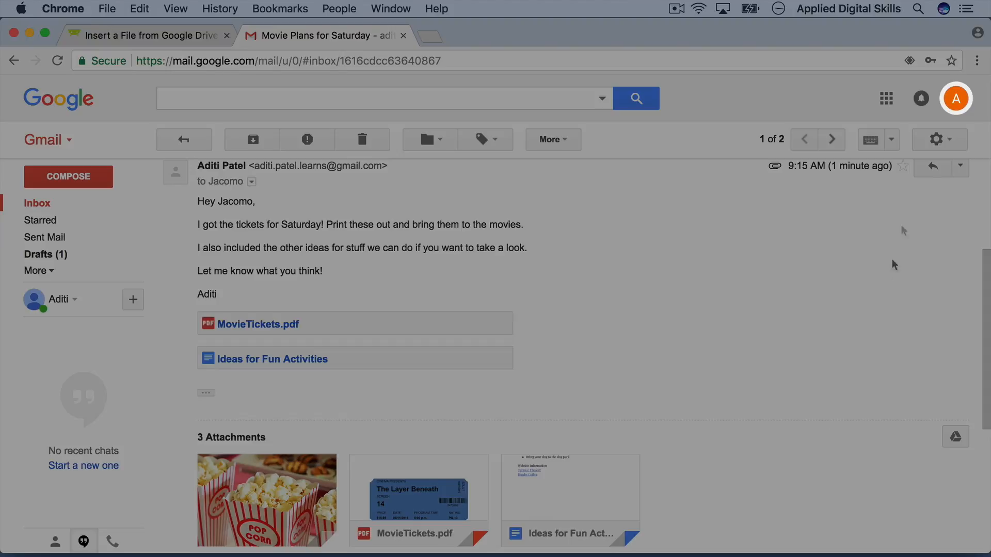
Step: Sign Aditi out of the Google account, leaving the password sign-in page showing
left_click(956, 99)
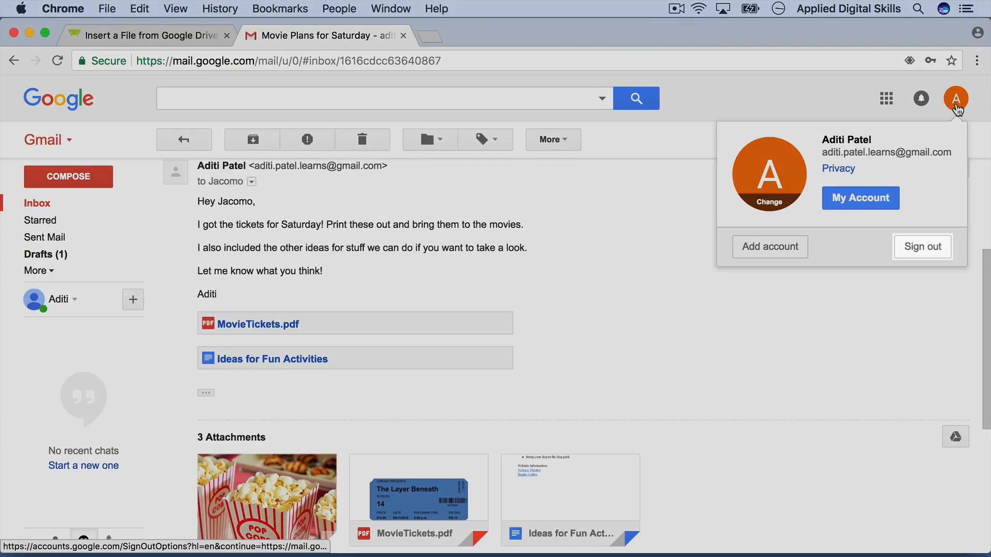
mouse_move(922, 247)
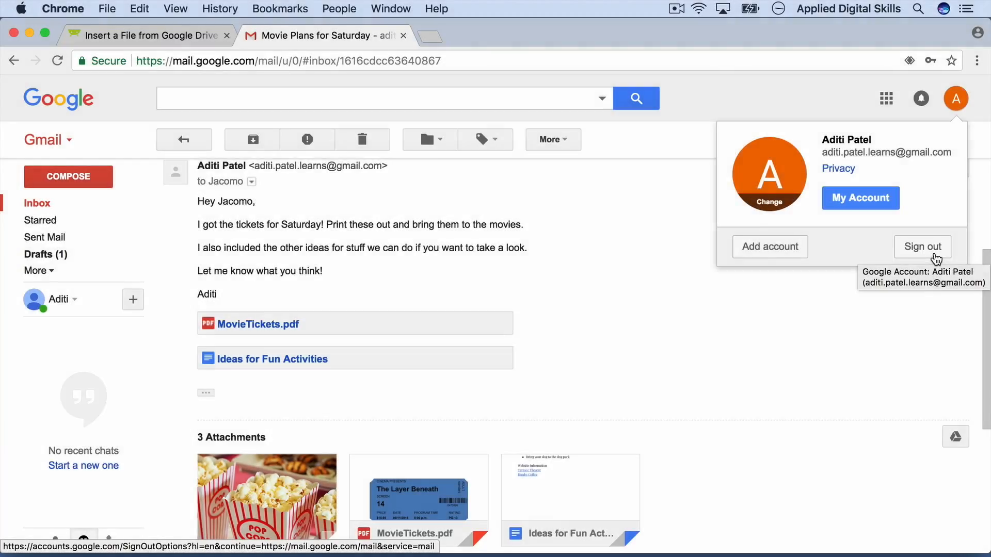
left_click(922, 247)
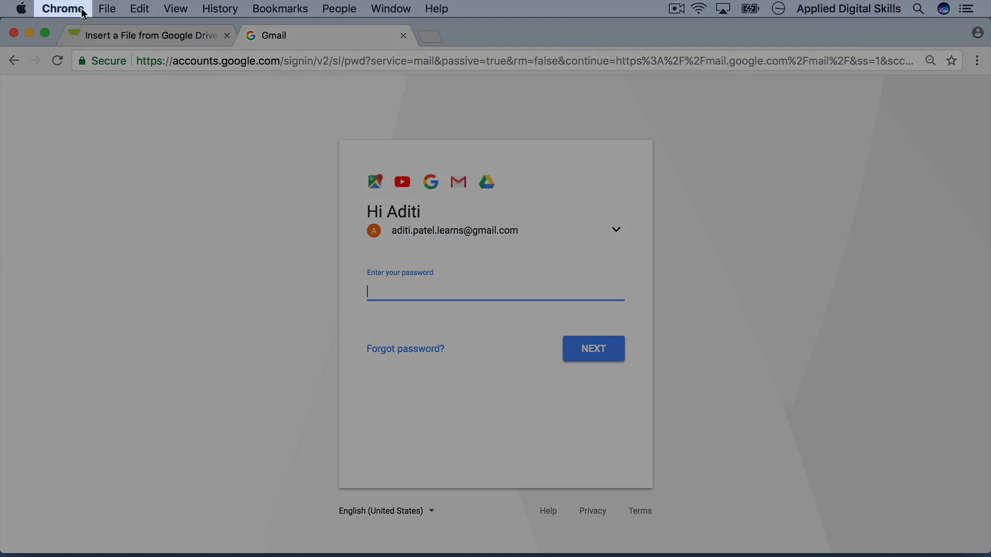
left_click(63, 8)
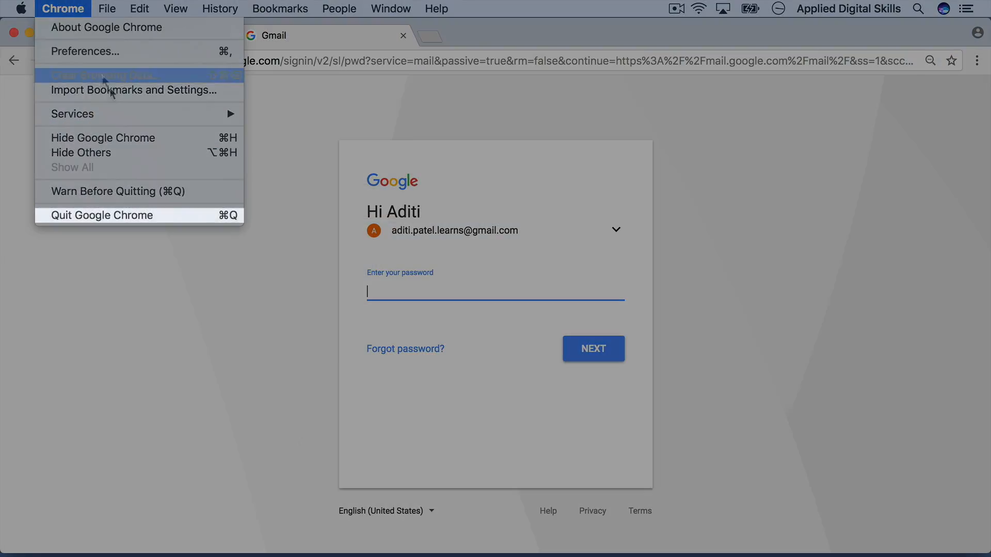
mouse_move(183, 216)
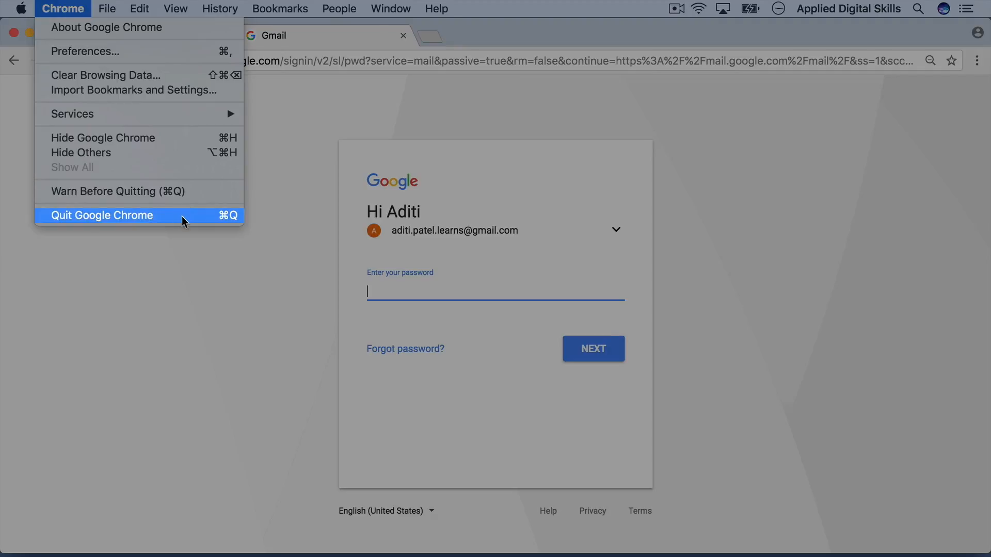